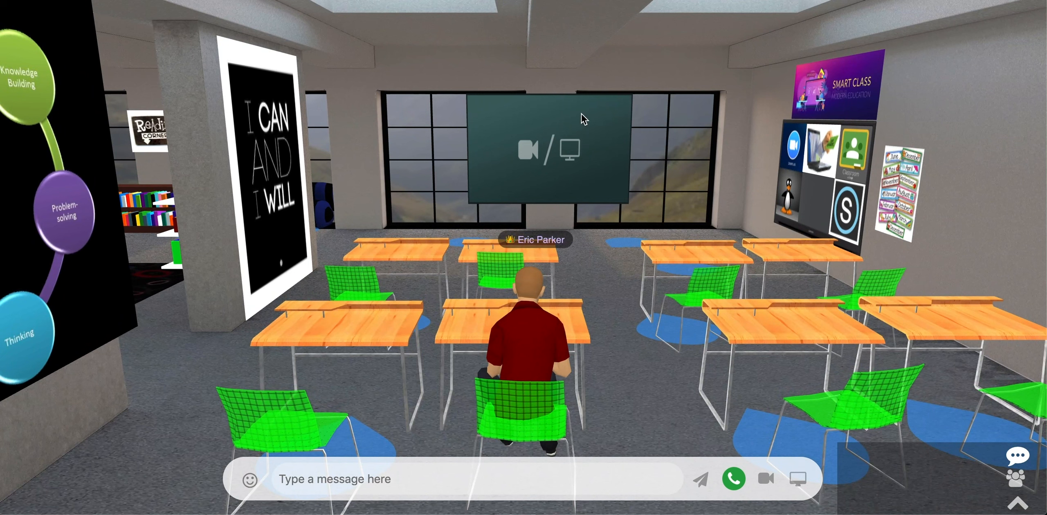
- Share the webcam video to Mediaboard_oqEw, confirming the broadcast with nobody present
click(548, 150)
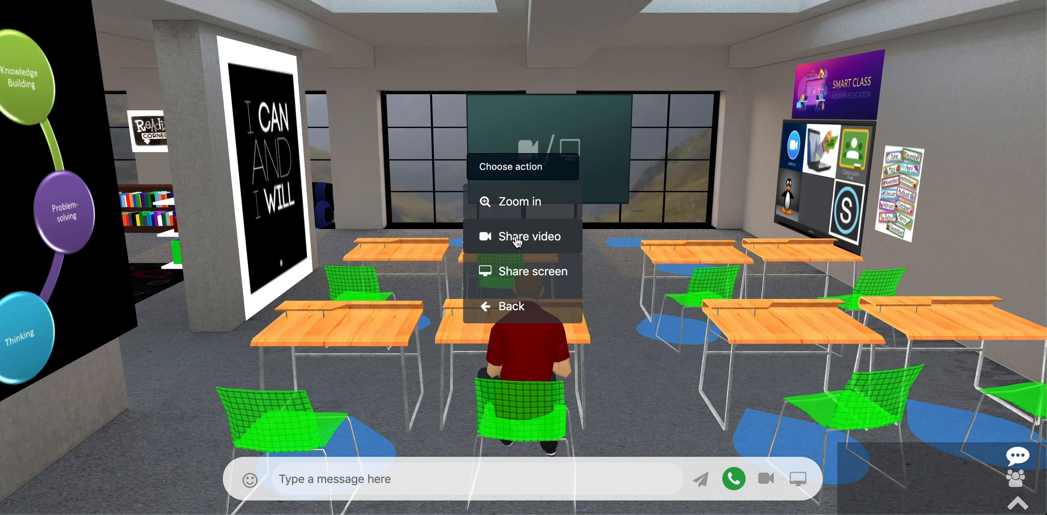
click(531, 236)
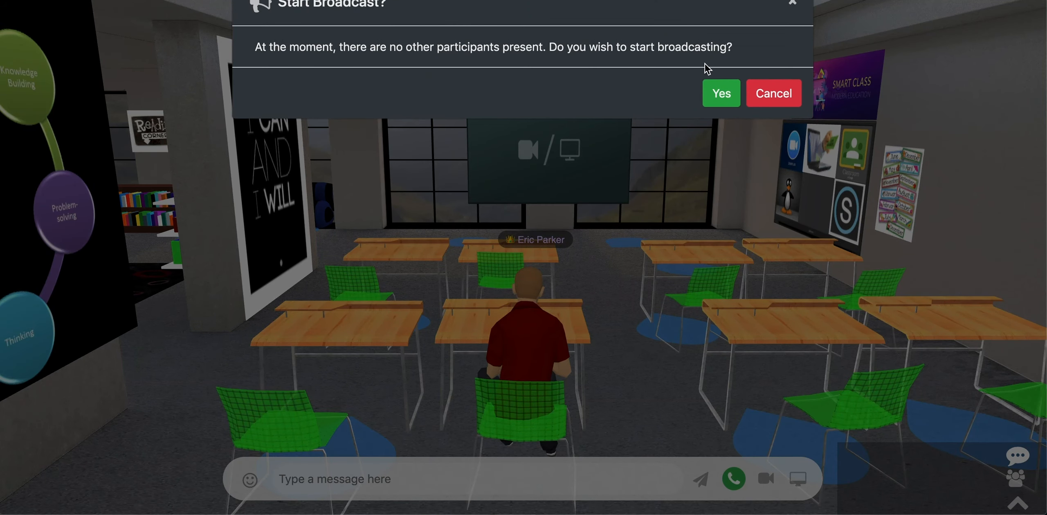
click(720, 92)
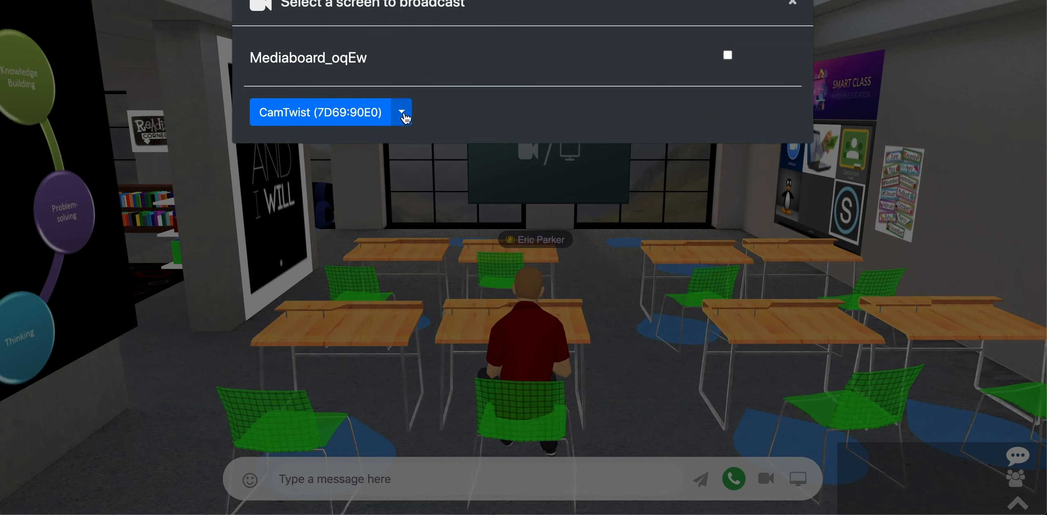
click(401, 111)
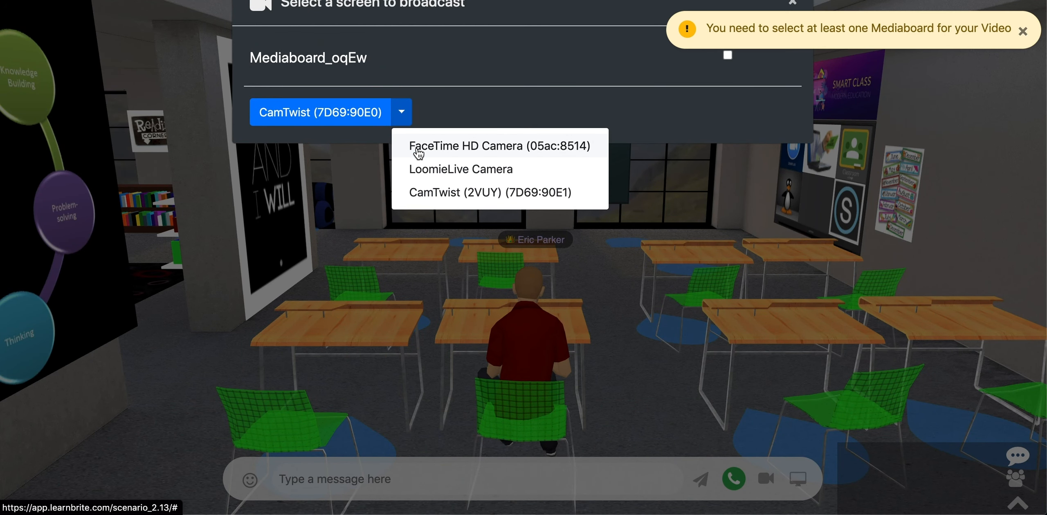
click(727, 55)
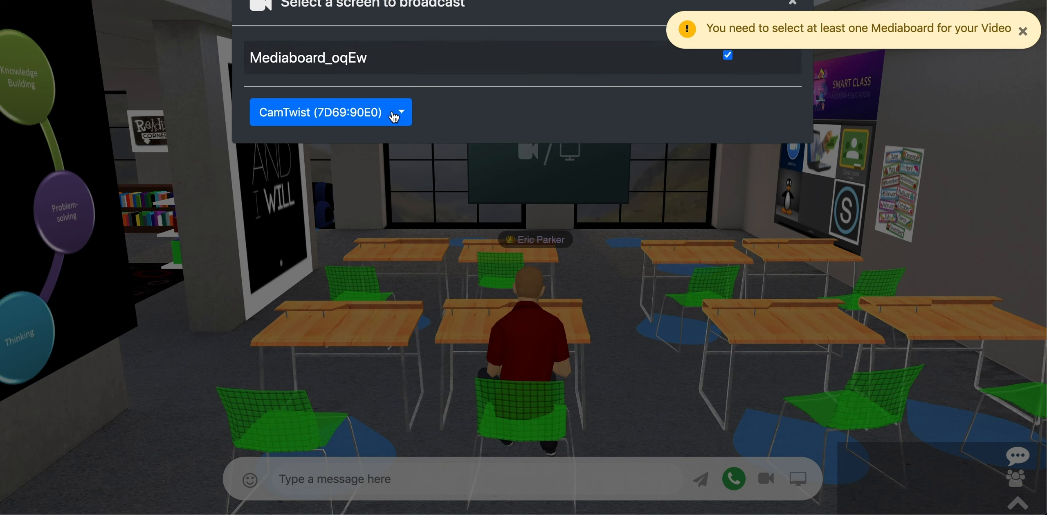
click(784, 2)
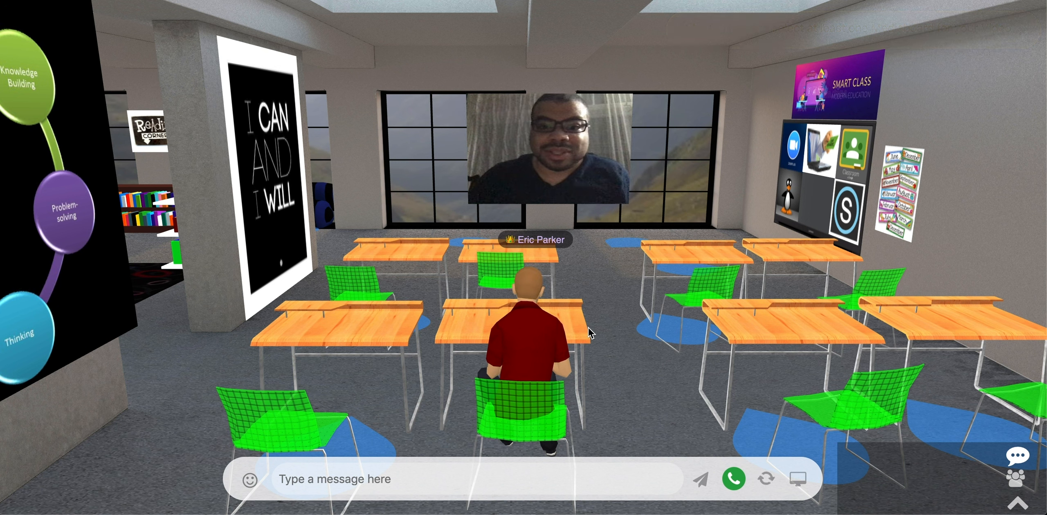
- Zoom in on the mediaboard via its actions menu
click(766, 479)
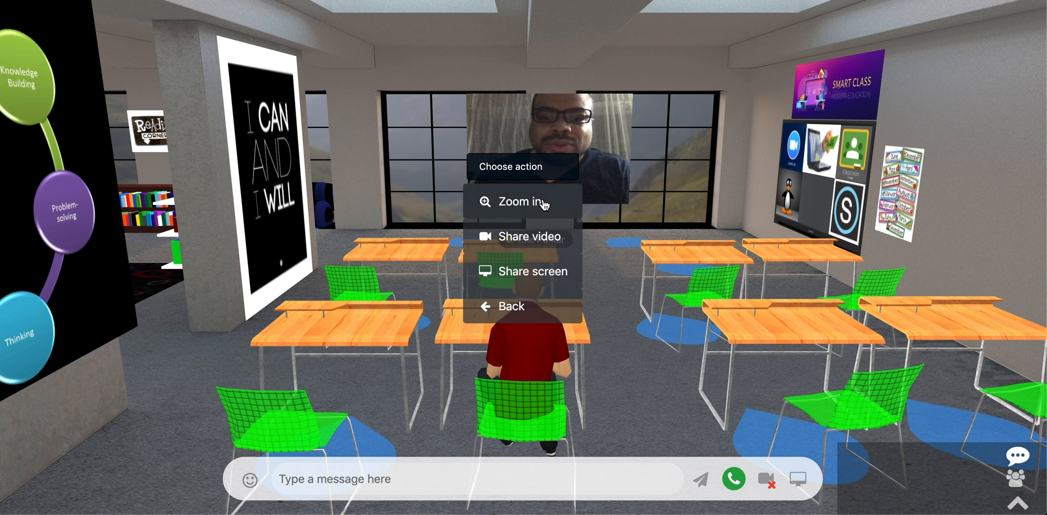
click(515, 202)
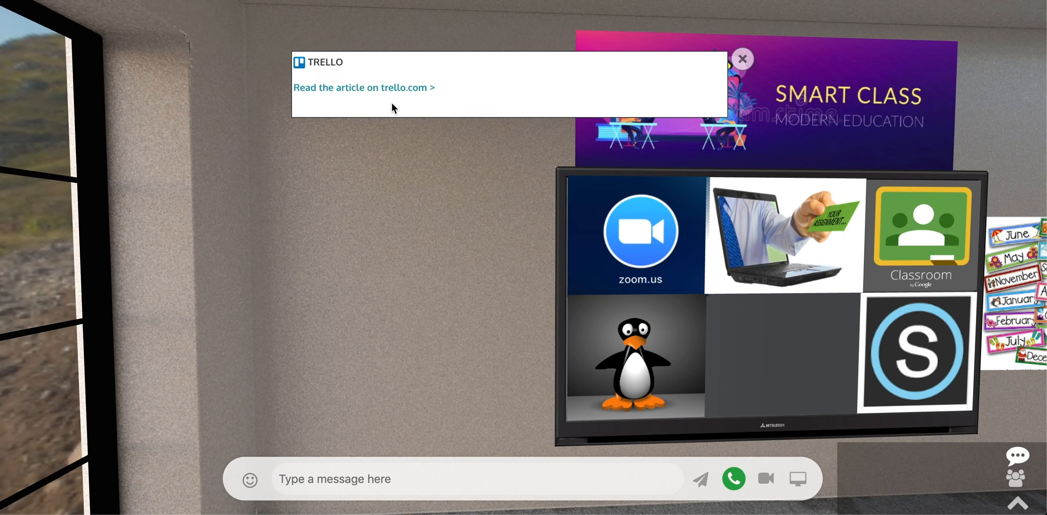
- Close the Trello article preview card
click(363, 87)
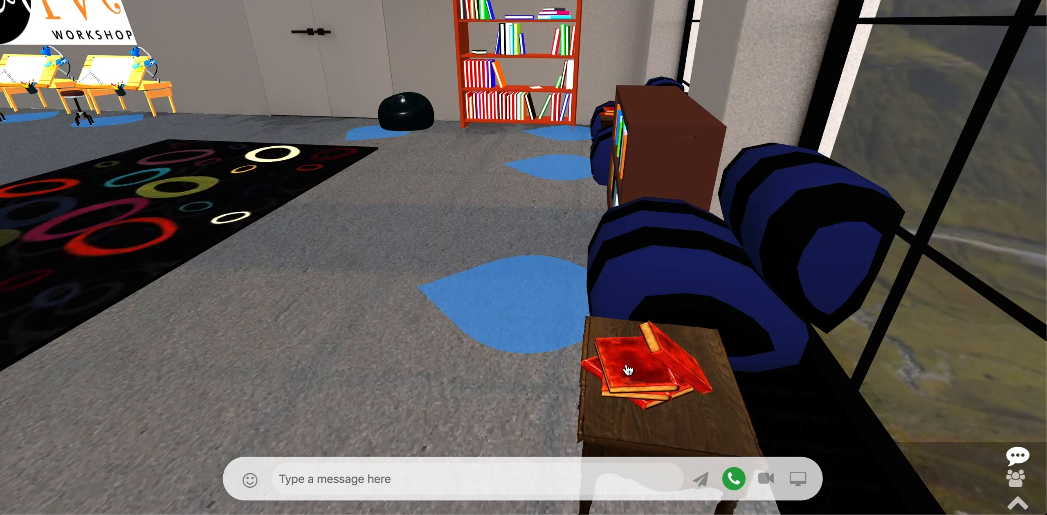
- Browse the Epic reading site from the red books, scrolling down, then close it
click(641, 361)
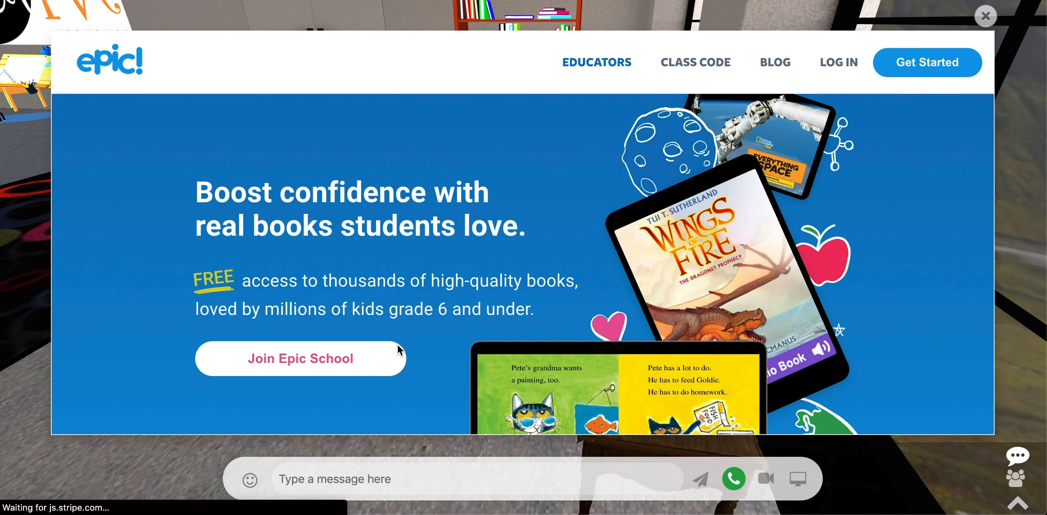
scroll(down, 3)
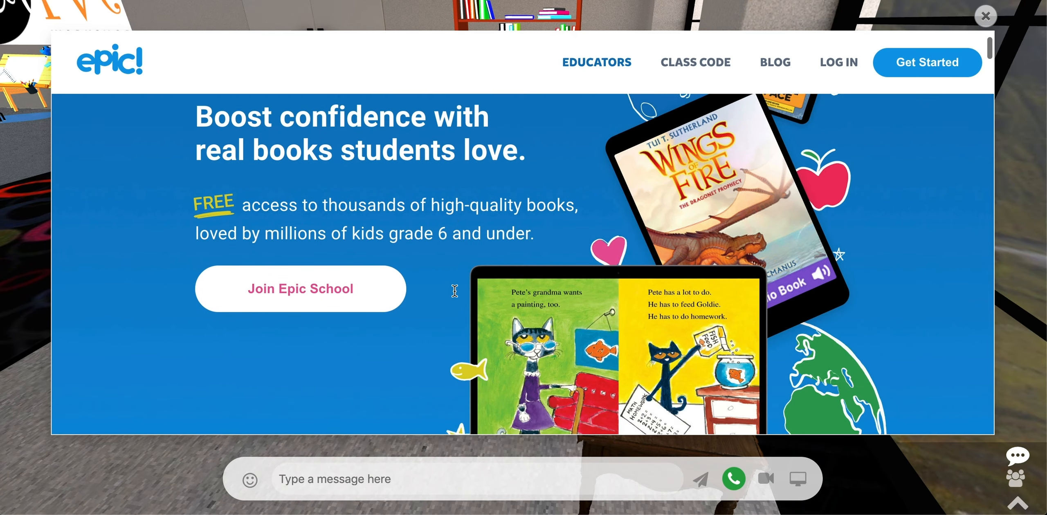
scroll(down, 3)
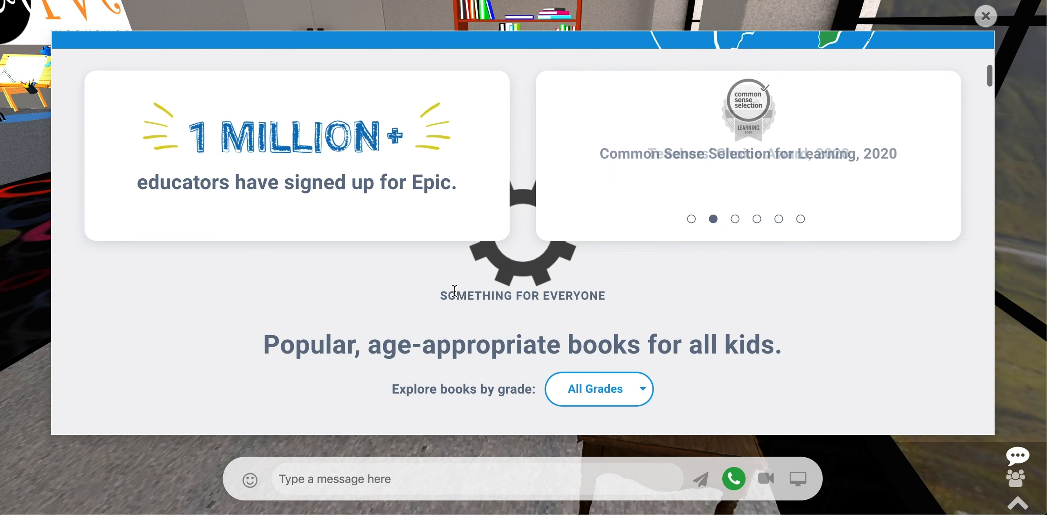
scroll(down, 3)
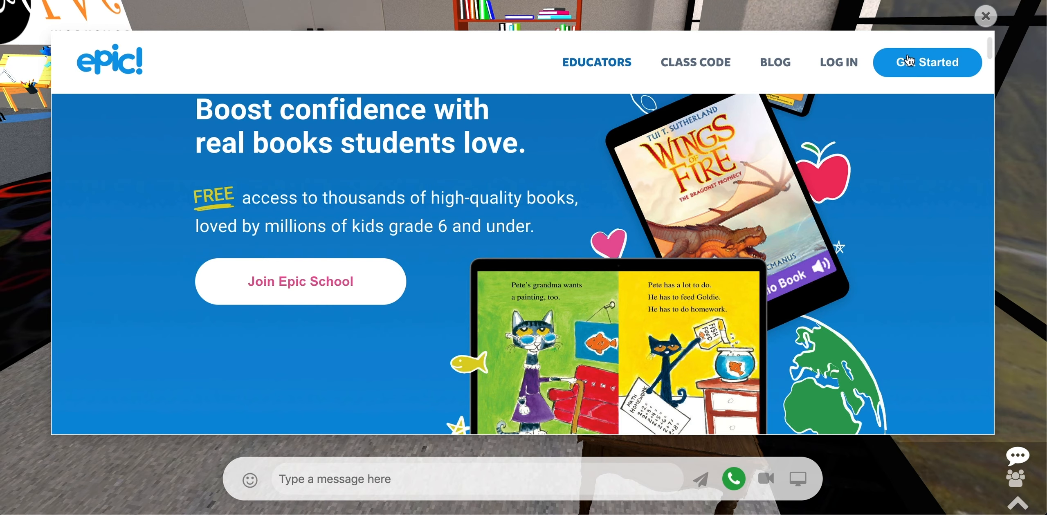
click(985, 17)
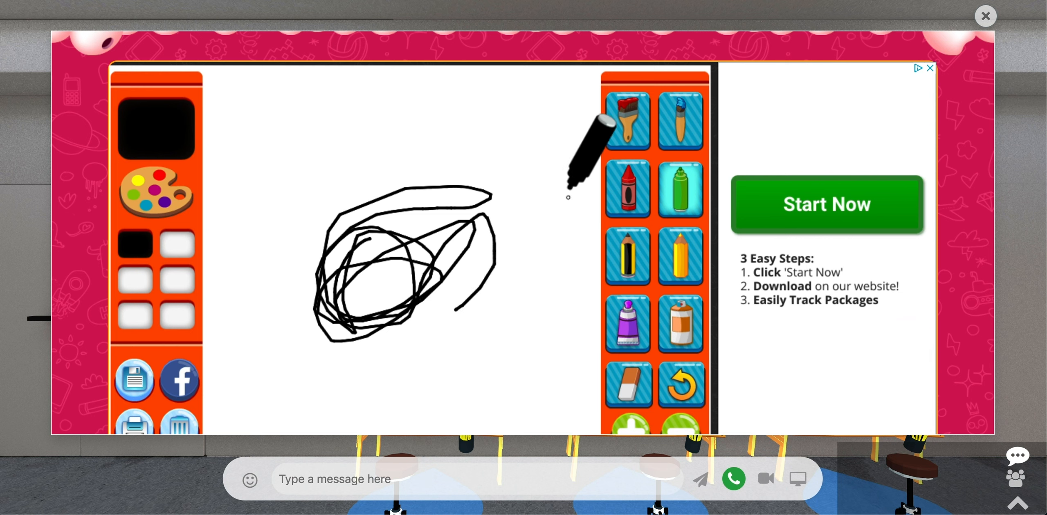
- Switch the drawing tool to the paintbrush and close the drawing activity
click(627, 120)
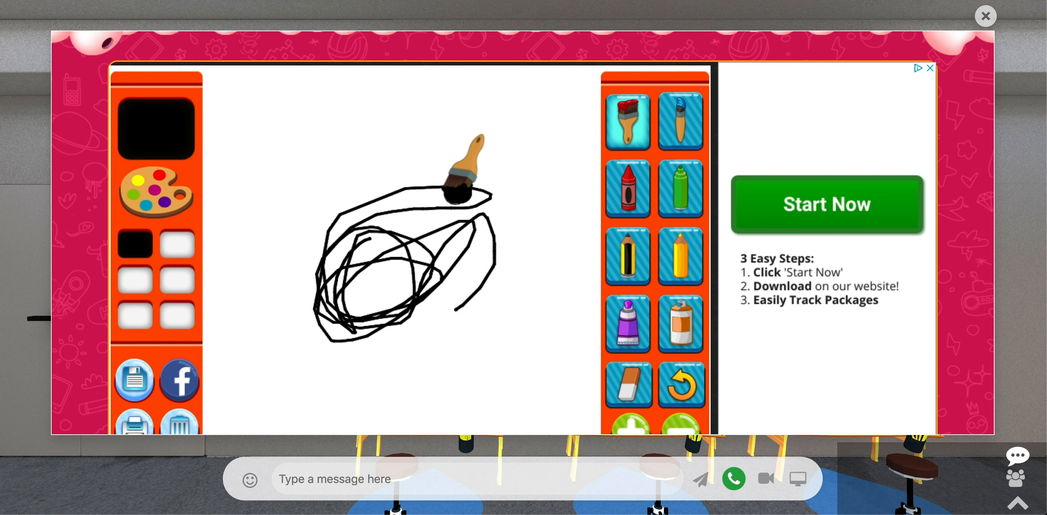
click(985, 15)
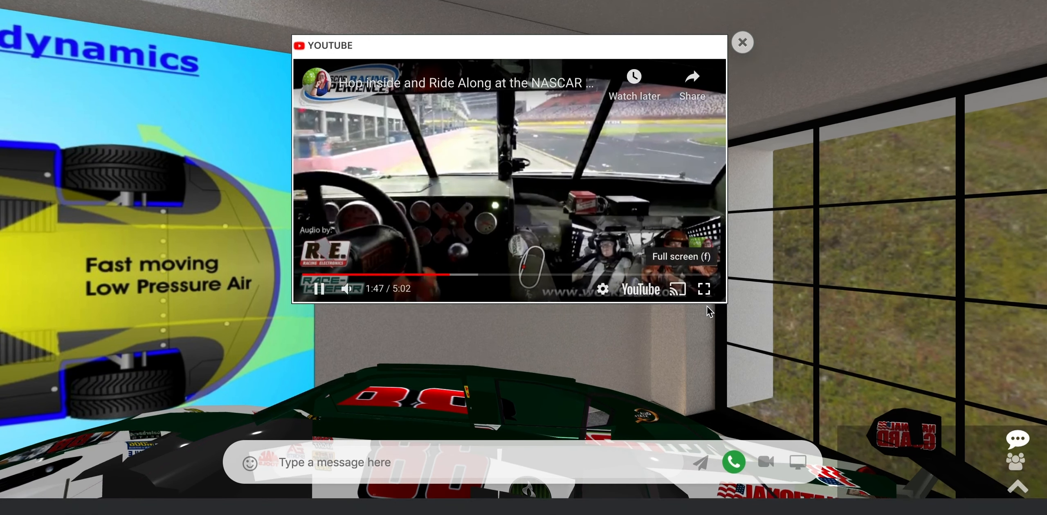
- Close the YouTube NASCAR race video popup
click(703, 290)
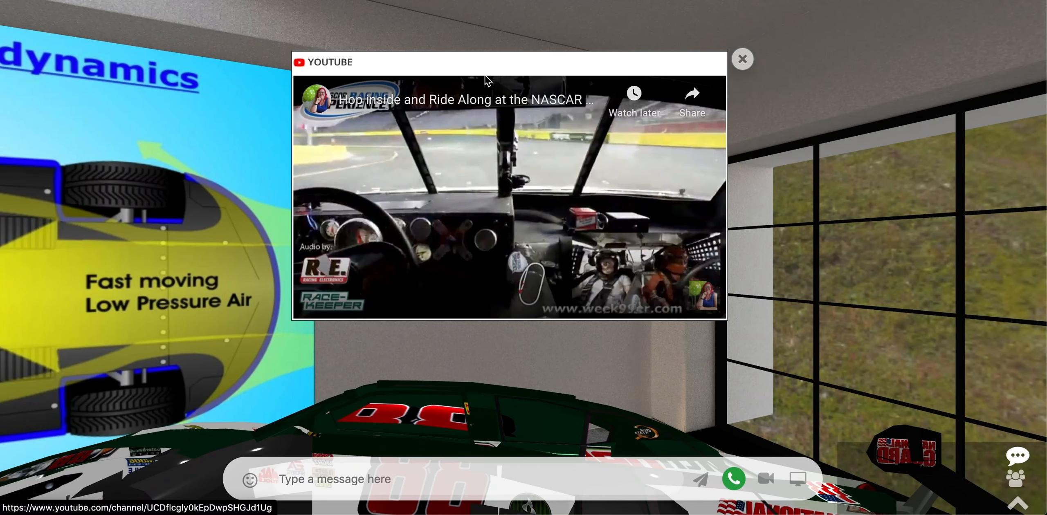
click(742, 59)
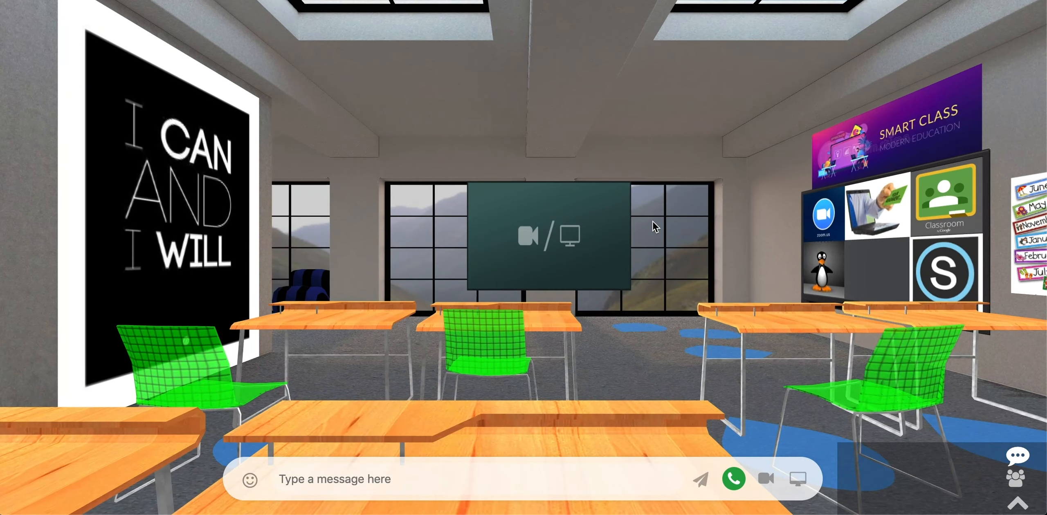
- Bring up the Share video broadcast settings for the mediaboard
click(551, 238)
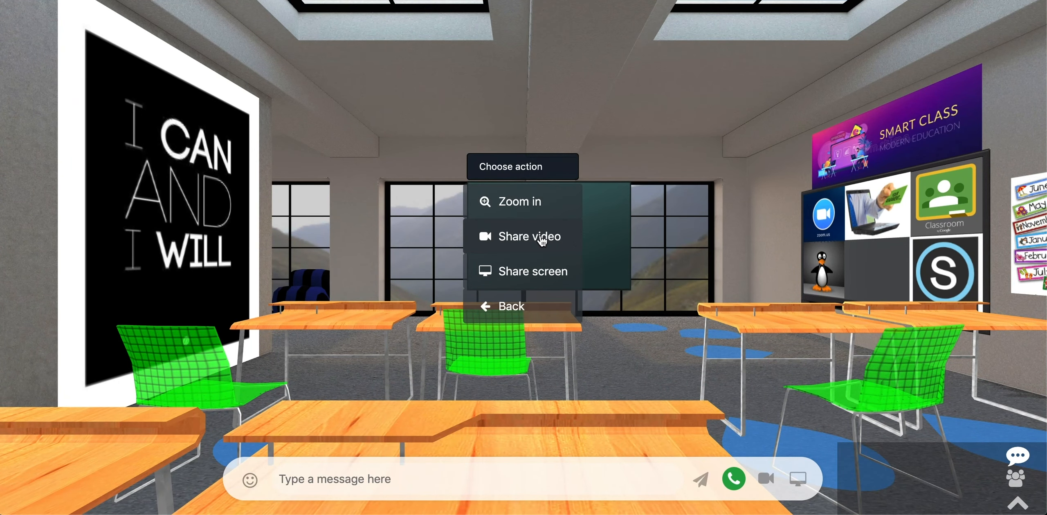
click(527, 237)
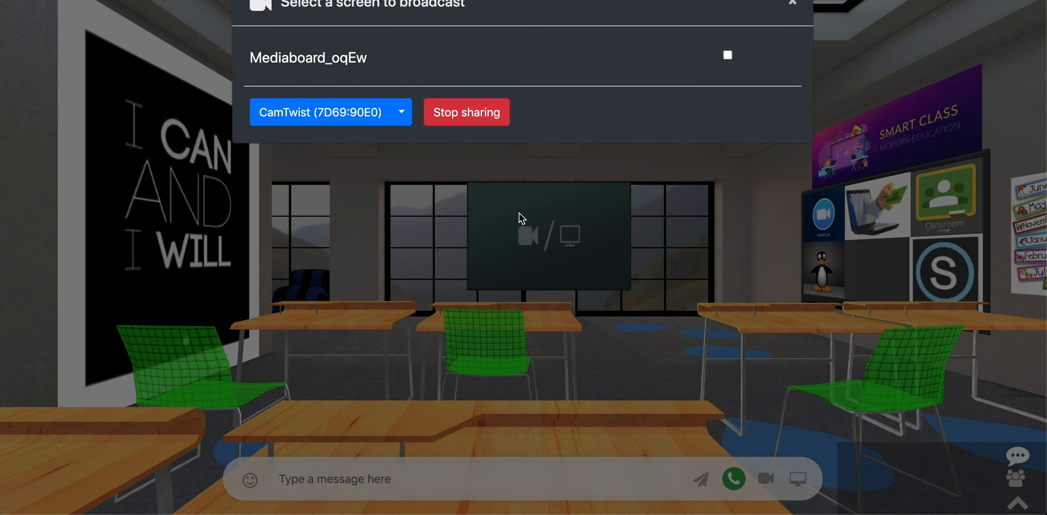